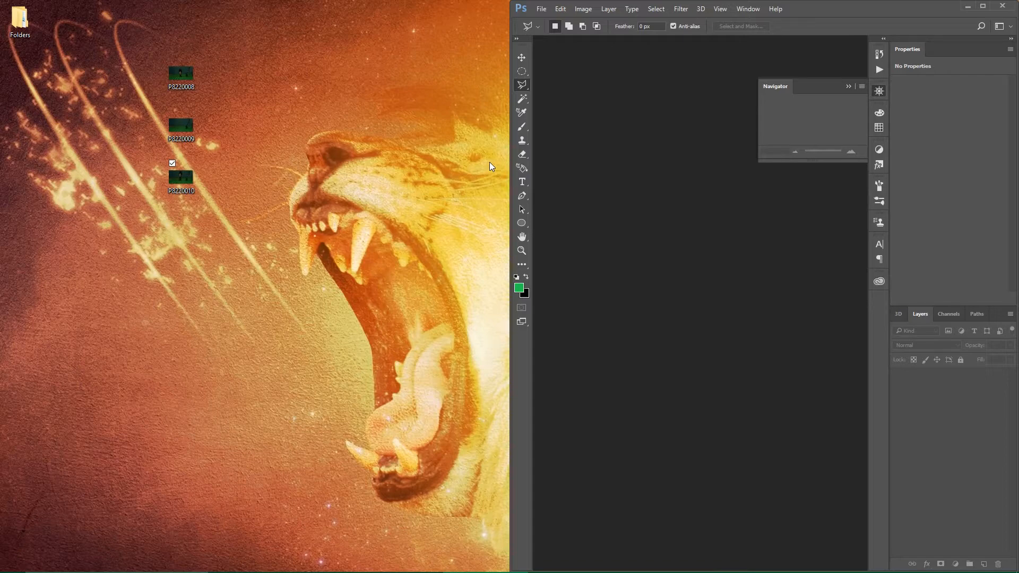
mouse_move(204, 79)
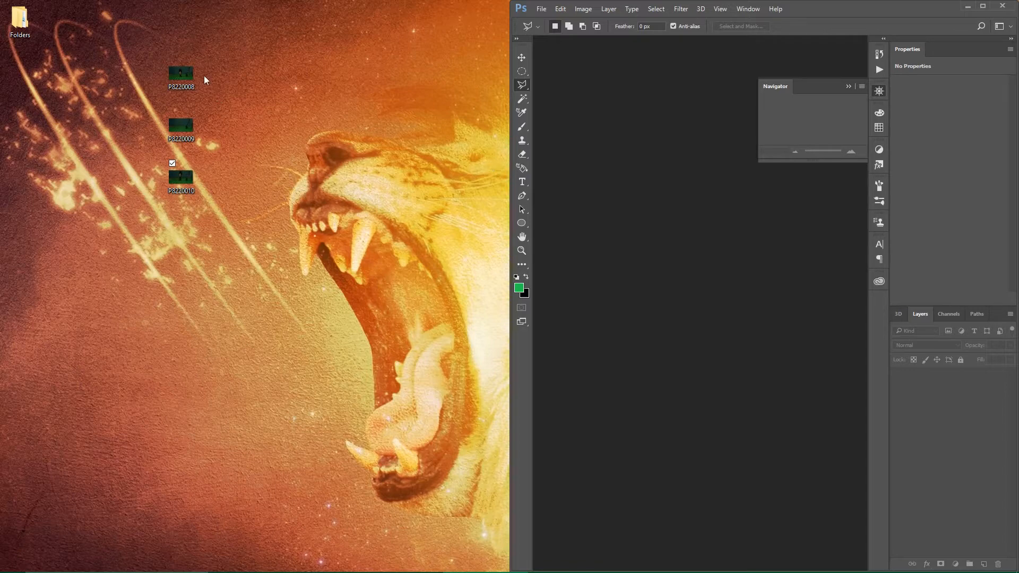
Step: Preview the first LEGO frame photo and step to the next one in the series
double_click(180, 73)
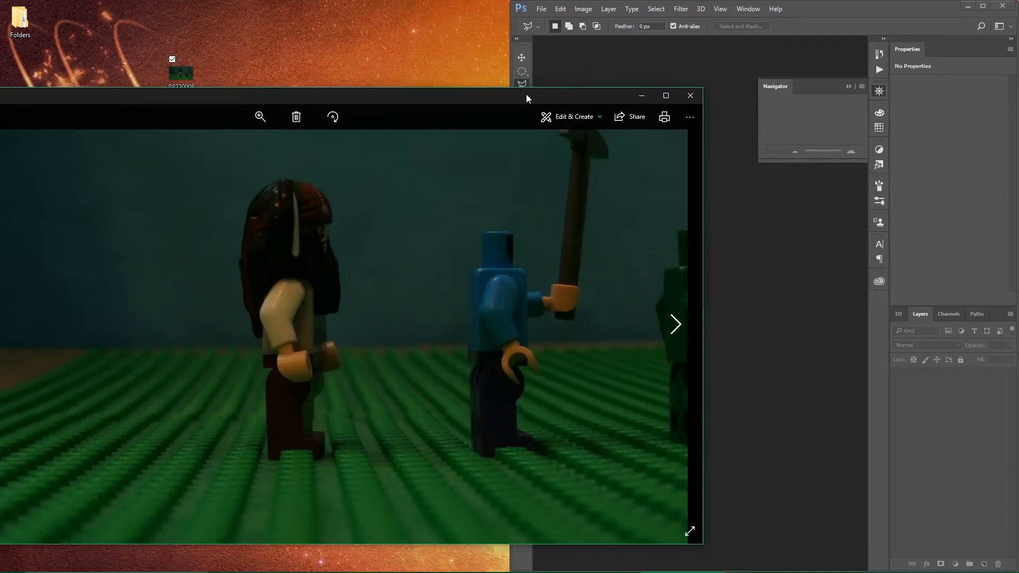
drag(527, 95, 713, 119)
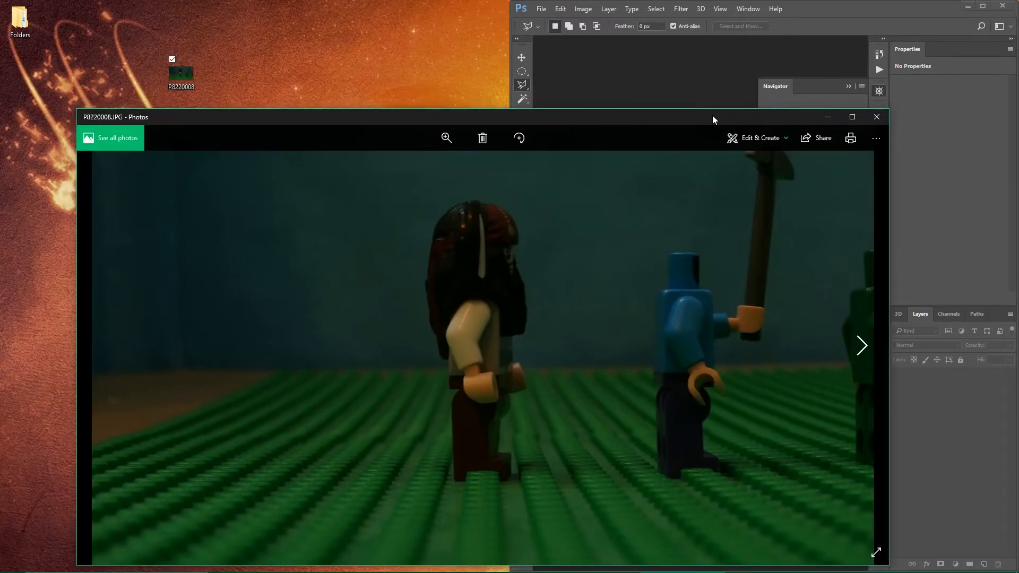
click(860, 345)
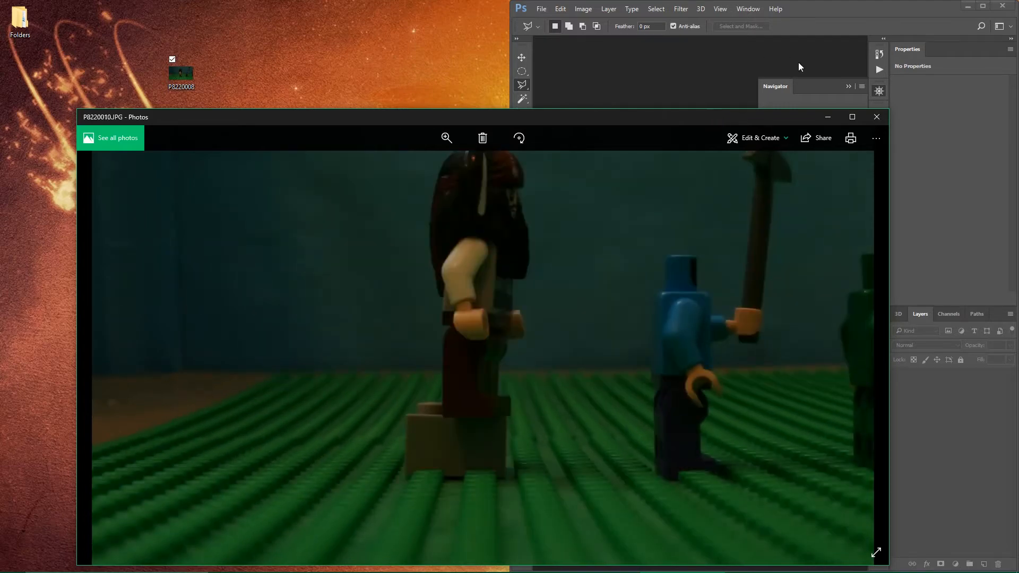
click(875, 116)
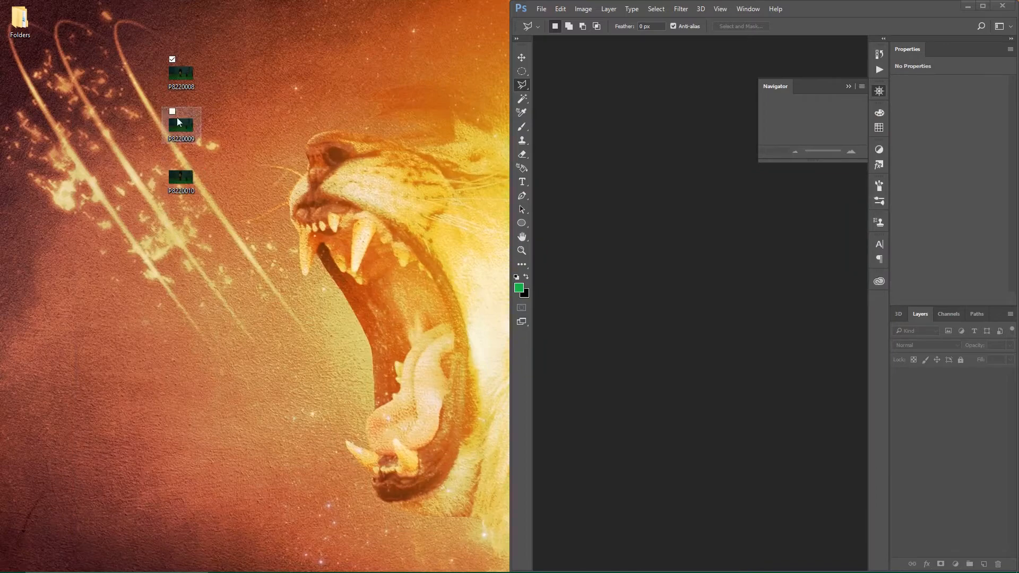
Step: Open P8220009 and P8220010 as Photoshop documents and return to the P8220009 frame
drag(181, 125, 698, 227)
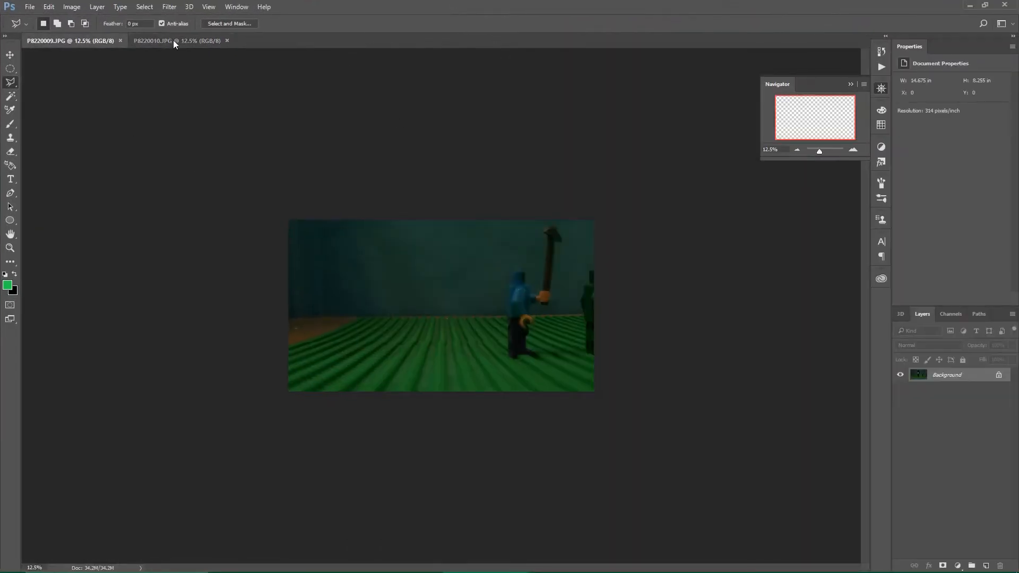
click(175, 40)
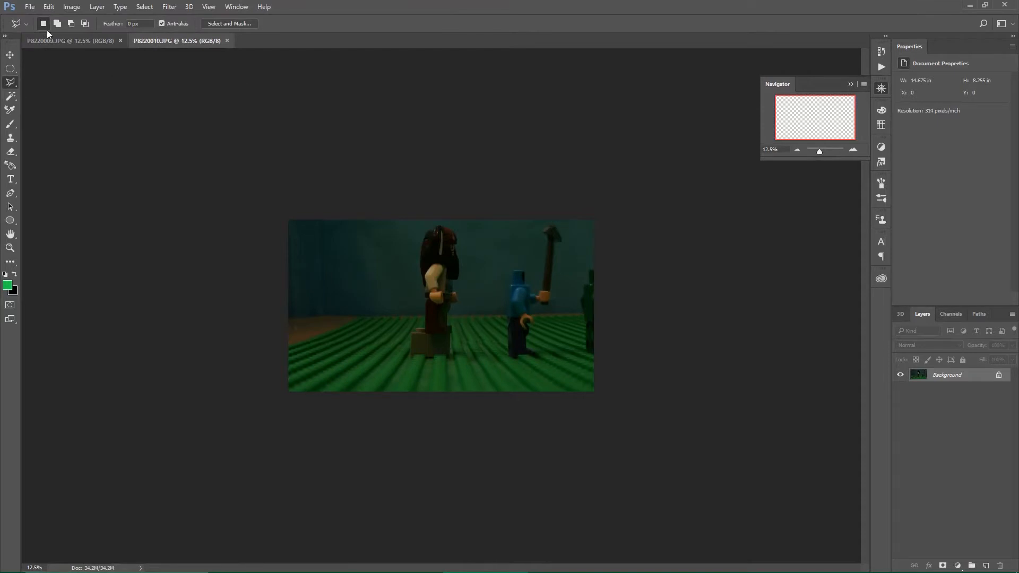
mouse_move(73, 50)
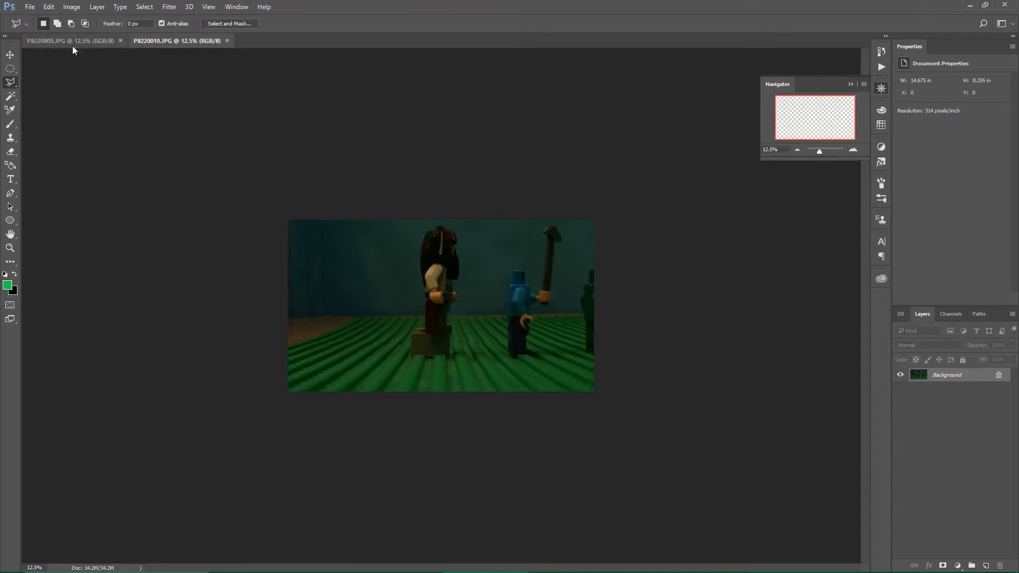
click(65, 40)
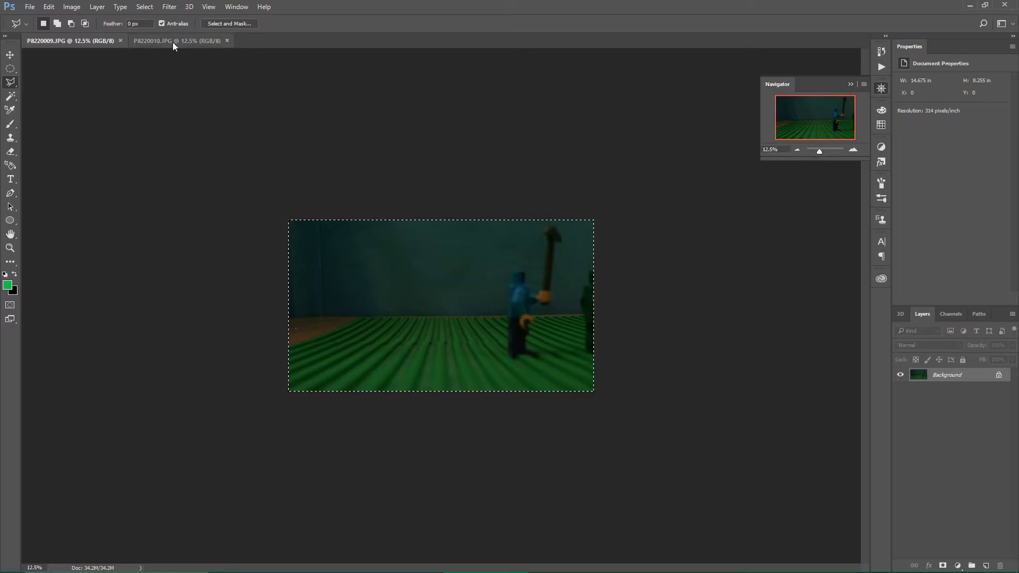
Step: Paste P8220009 into P8220010 and unlock its background into Layer 0 above Layer 1
click(177, 40)
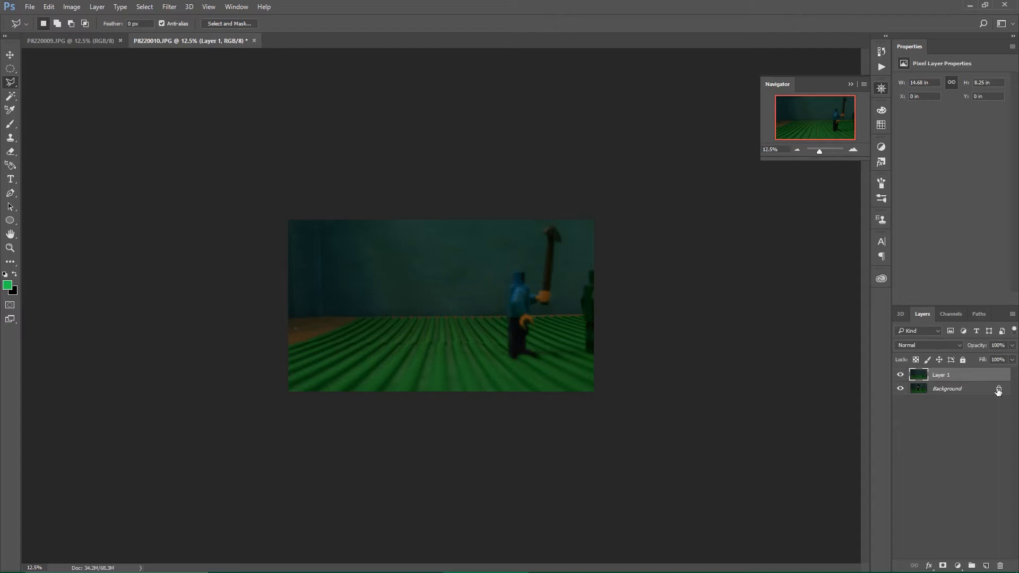
double_click(946, 389)
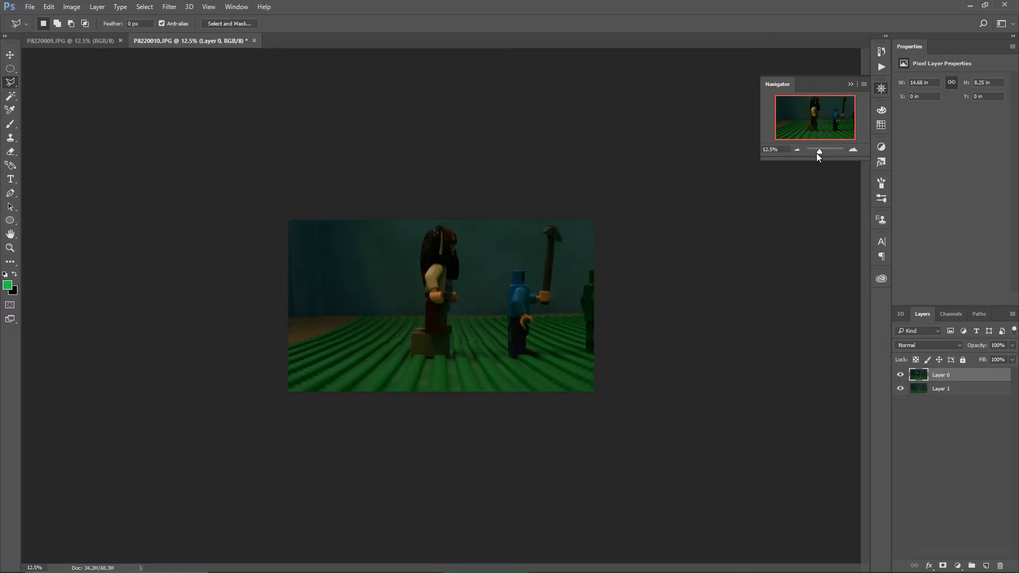
Step: Lasso-select the long-haired LEGO figure's outline while zoomed in, then zoom back out
drag(817, 149, 827, 150)
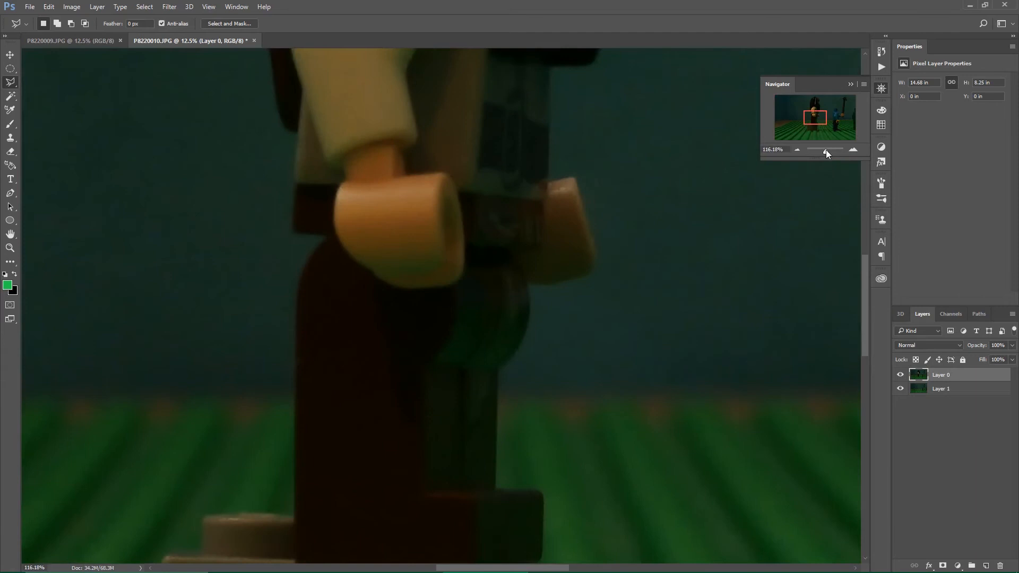
mouse_move(823, 111)
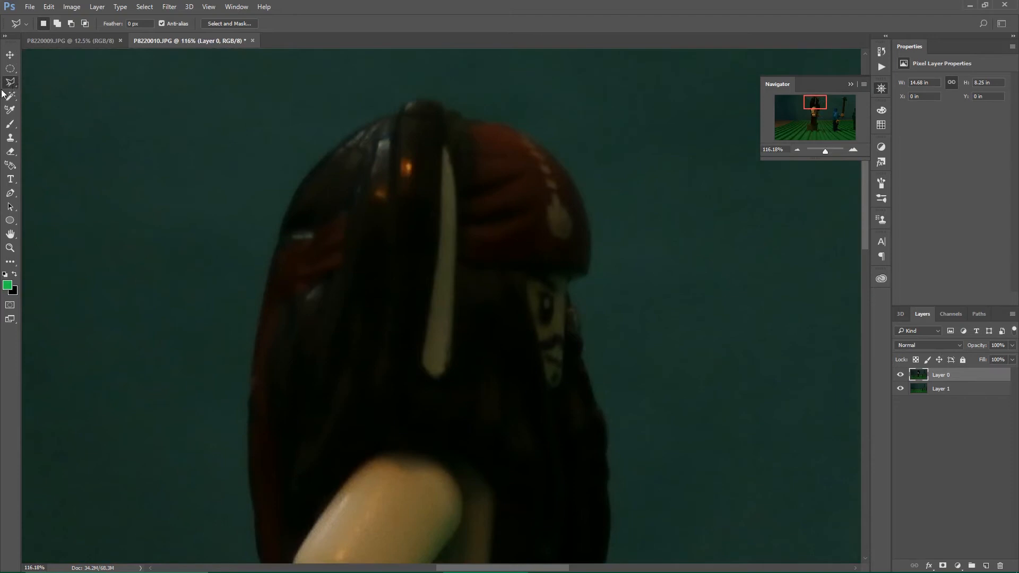
mouse_move(33, 91)
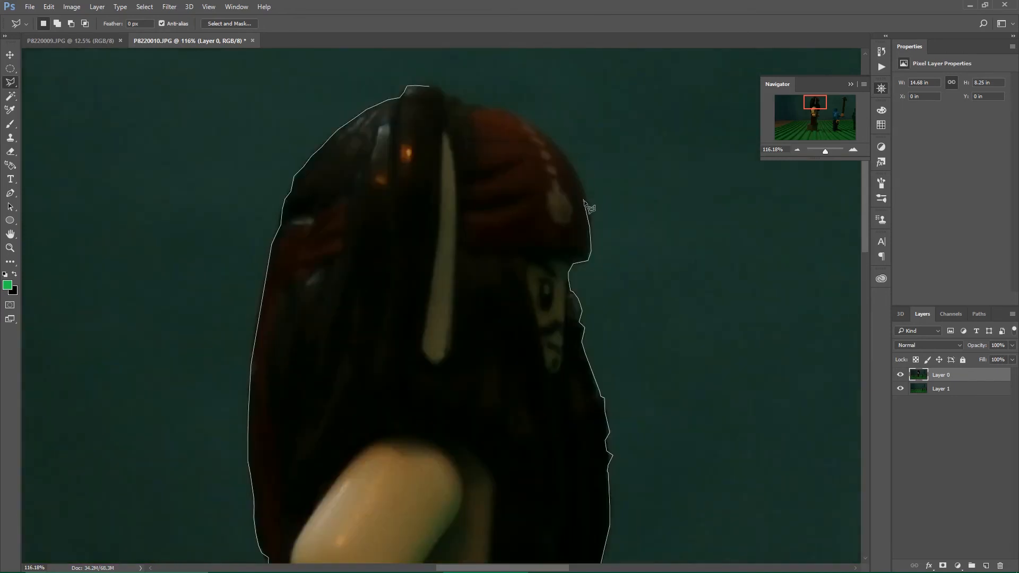
mouse_move(567, 156)
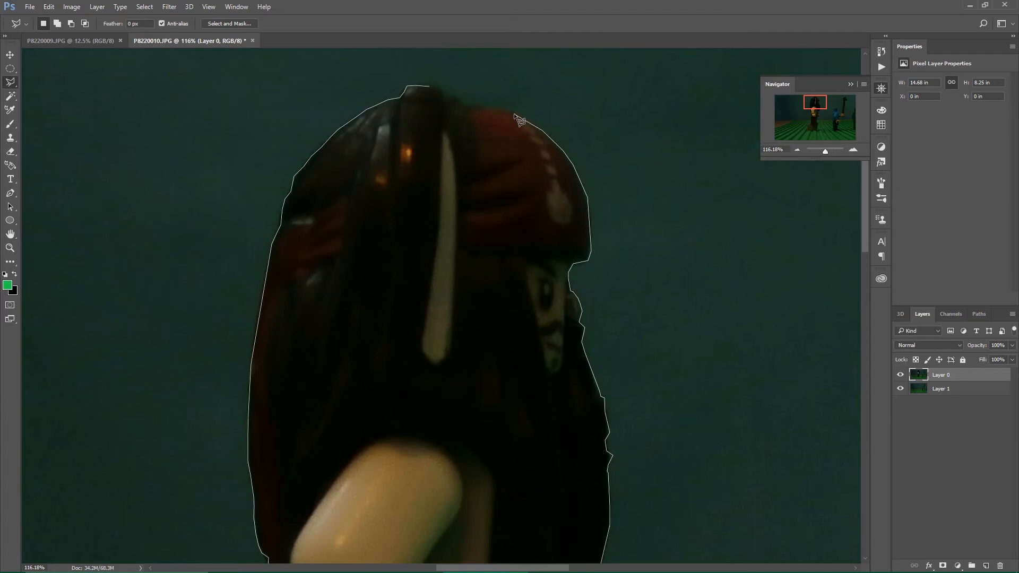
mouse_move(474, 111)
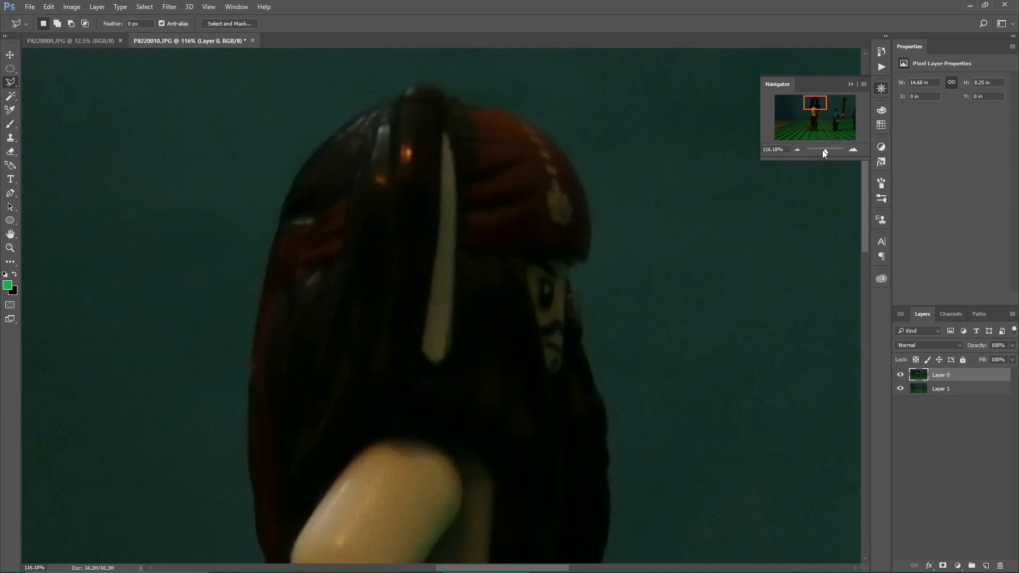
drag(844, 149, 818, 152)
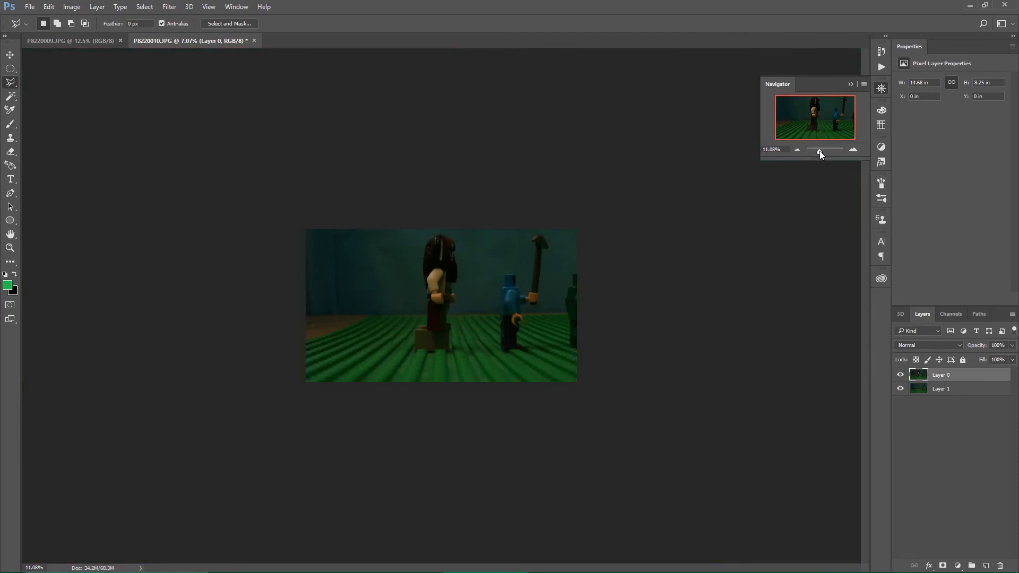
Step: Invert the selection via Select Inverse so the background around the figure is selected
drag(820, 150, 851, 149)
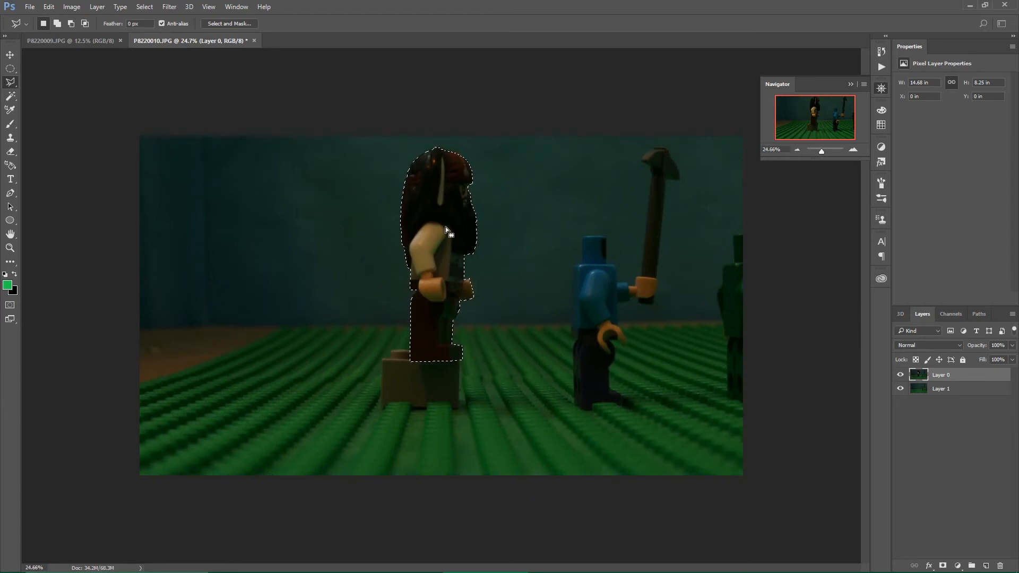
right_click(446, 230)
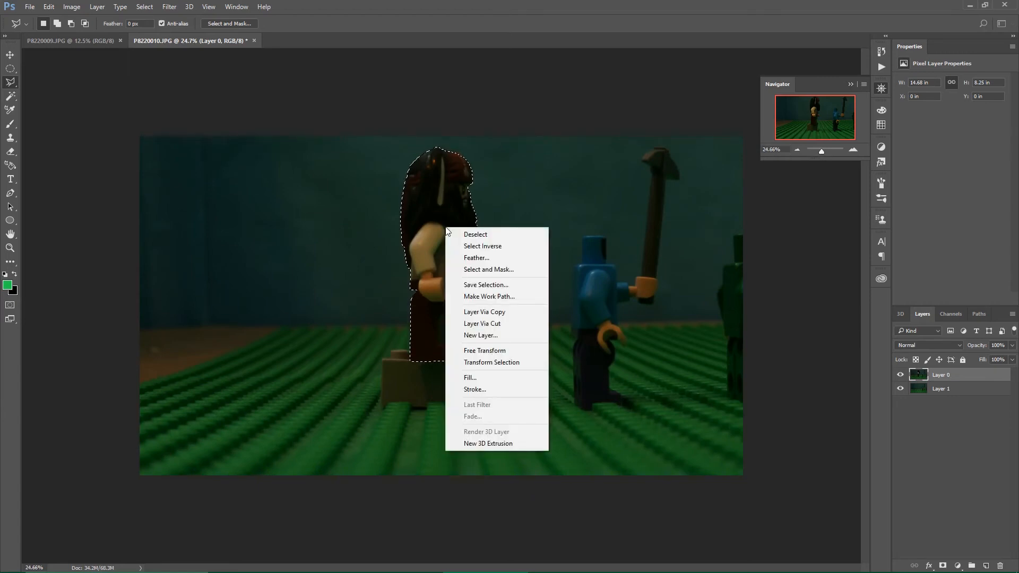
mouse_move(483, 246)
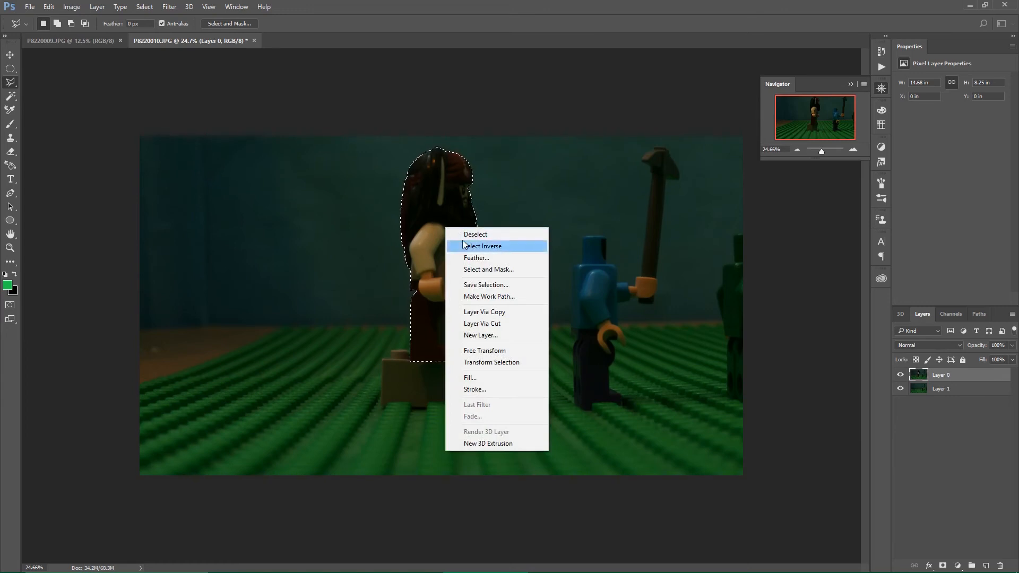
click(483, 245)
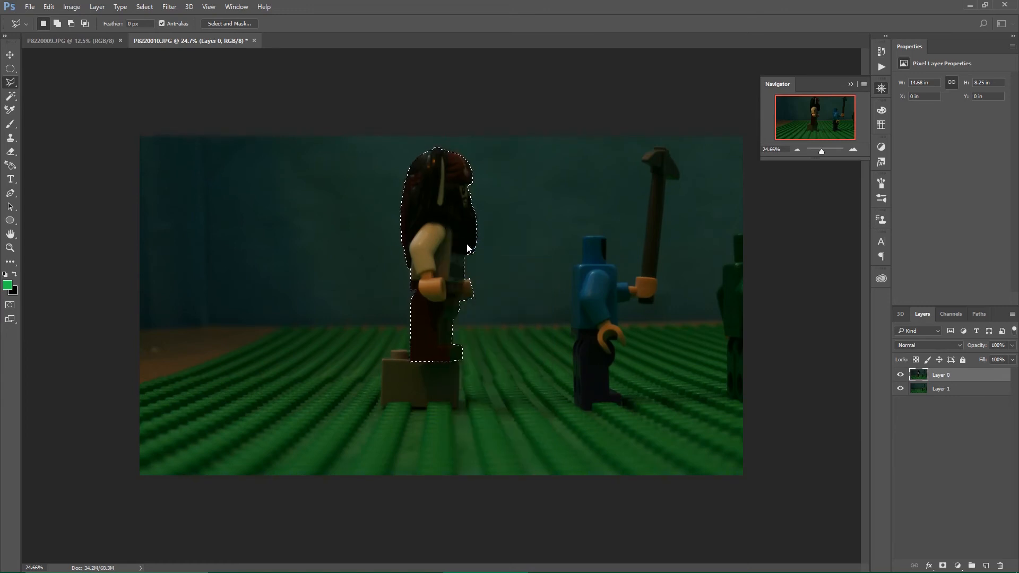